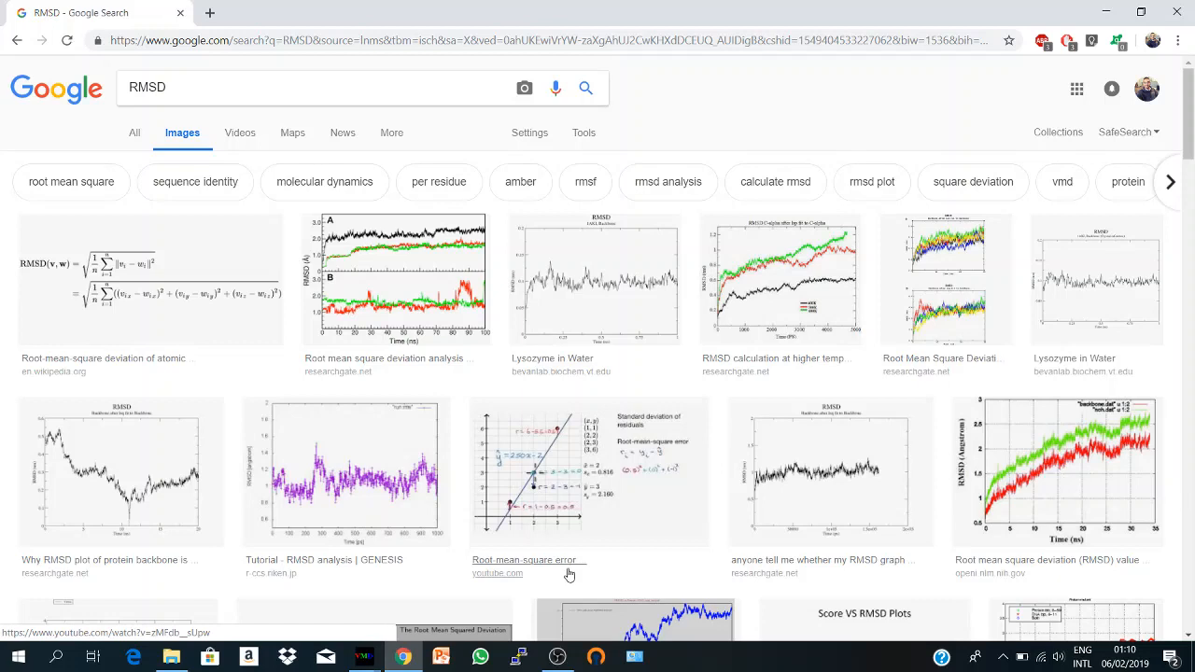
mouse_move(383, 375)
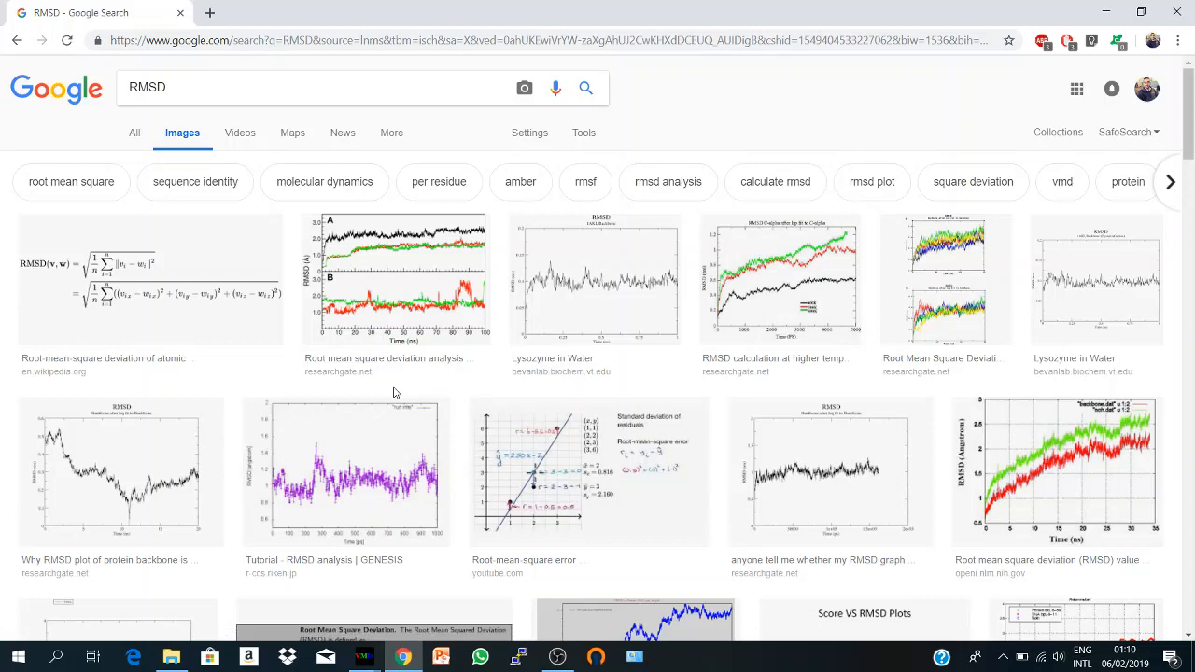
mouse_move(394, 471)
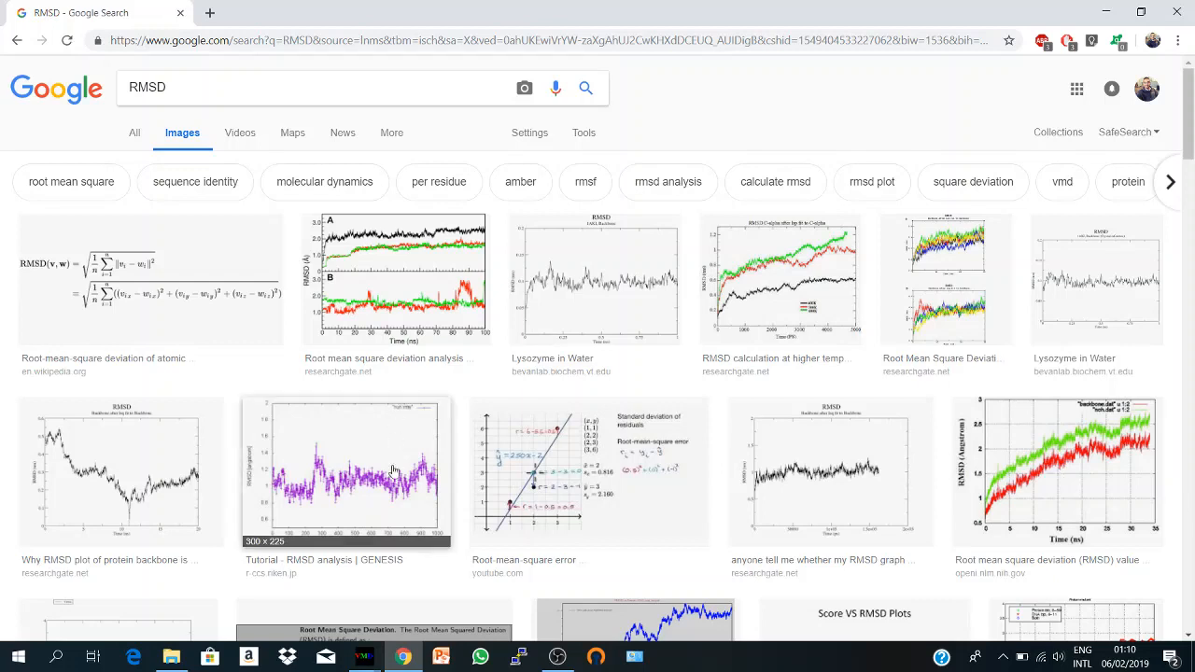
mouse_move(389, 575)
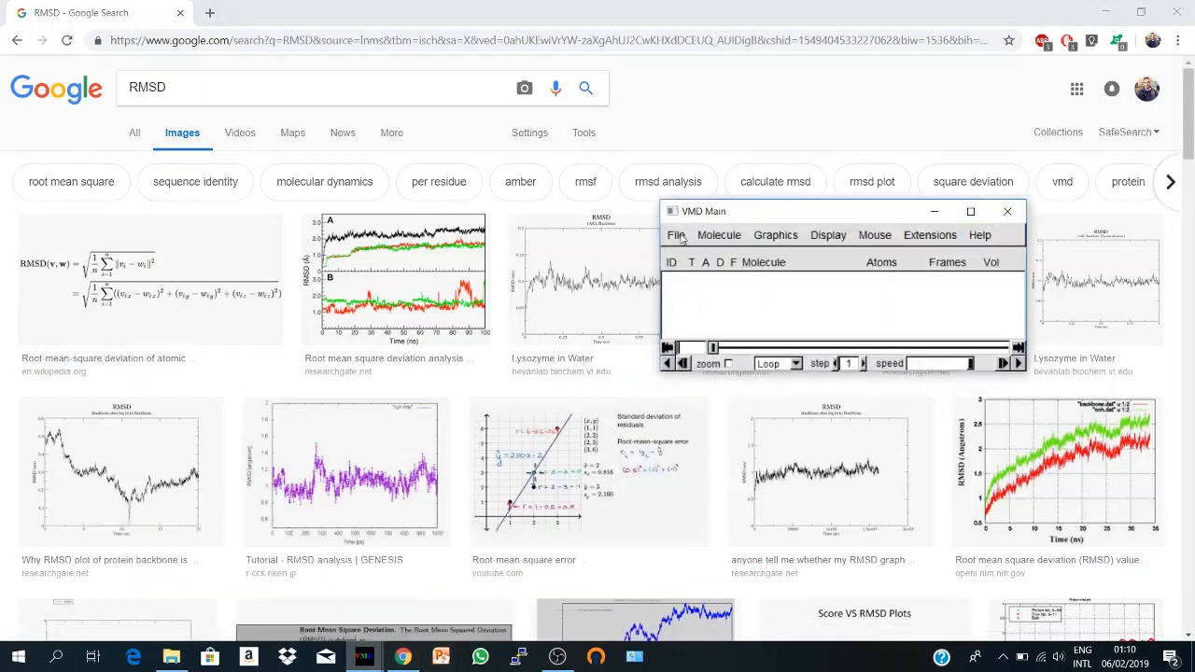
Step: Load water-md/alanin.dcd as a new molecule with 66 atoms and 100 frames
click(676, 235)
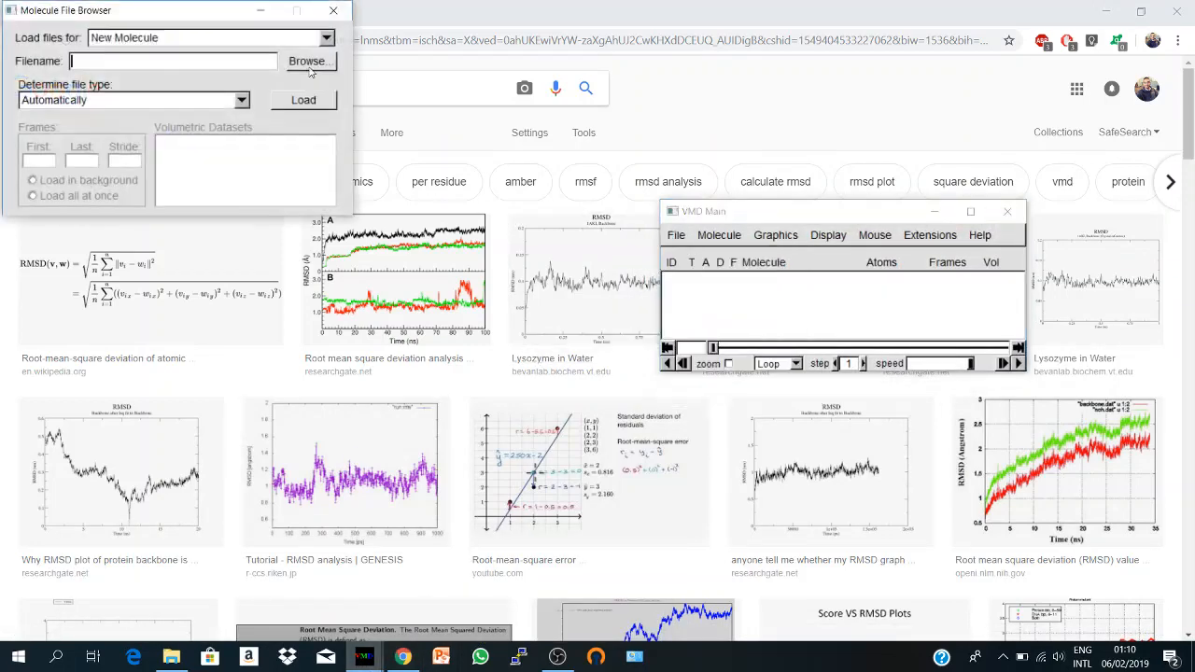
click(308, 60)
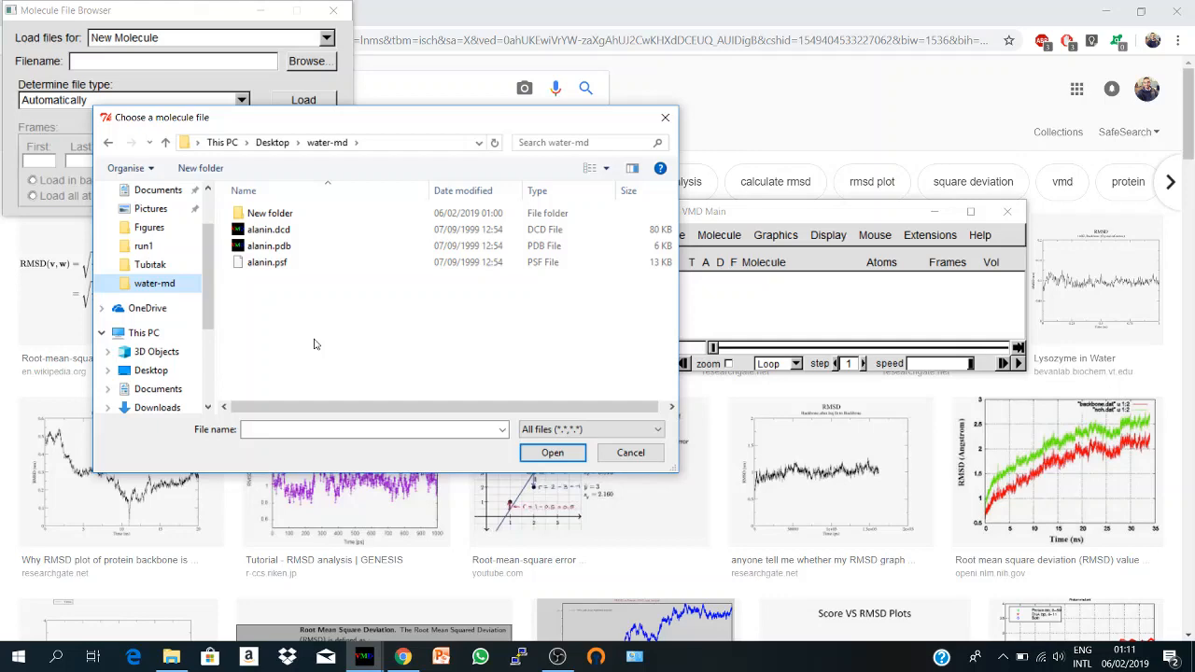
click(269, 247)
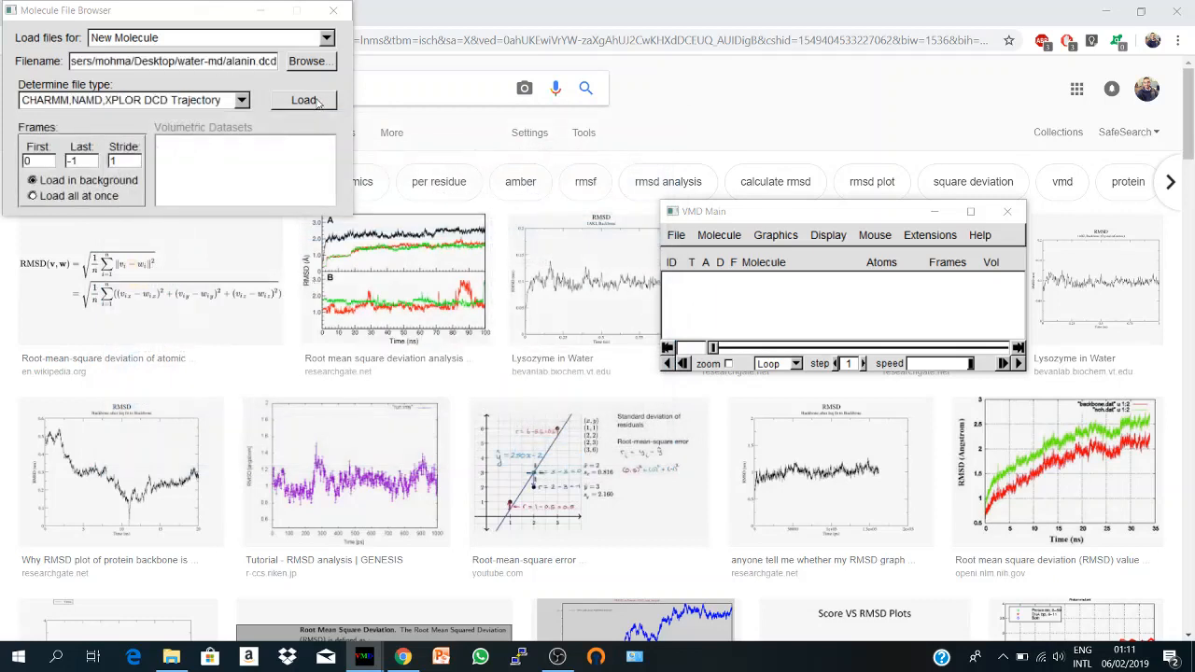
click(303, 101)
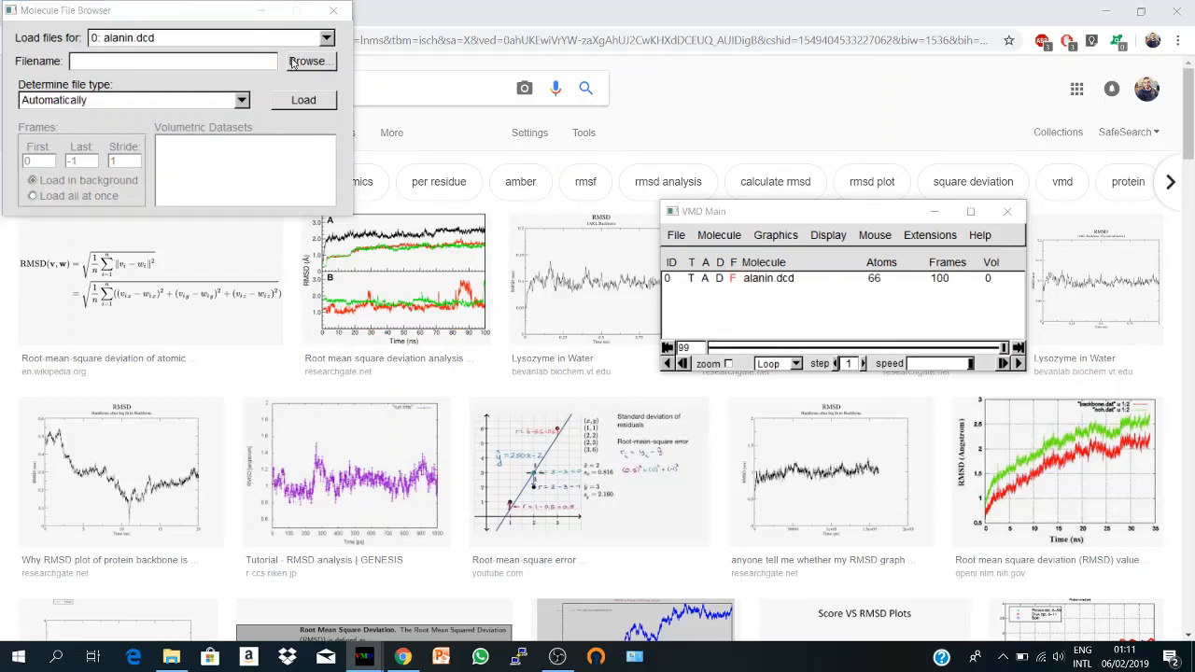
Step: Add water-md/alanin.psf to molecule 0 so the peptide renders in the display
click(310, 60)
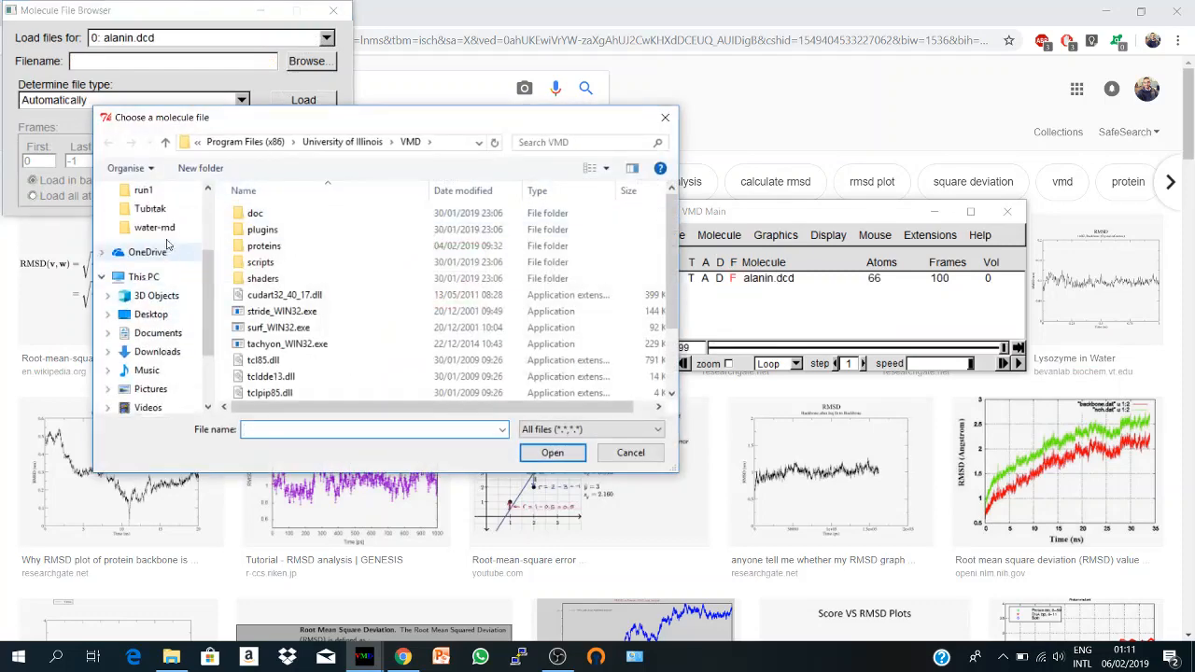
double_click(154, 227)
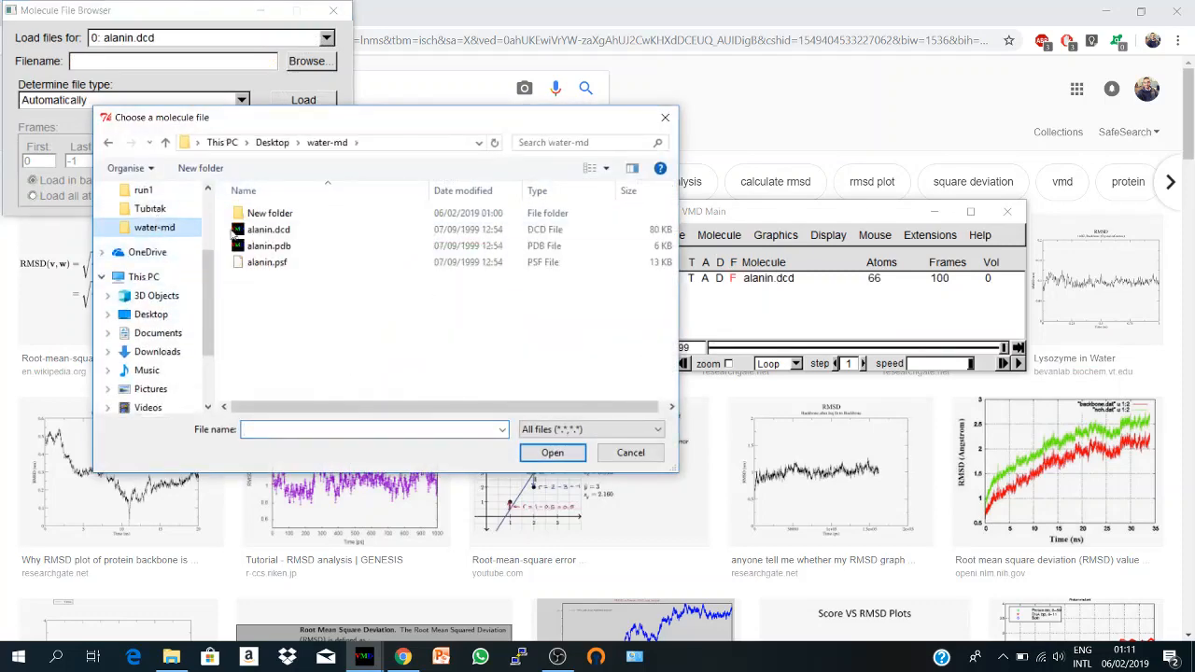
click(269, 262)
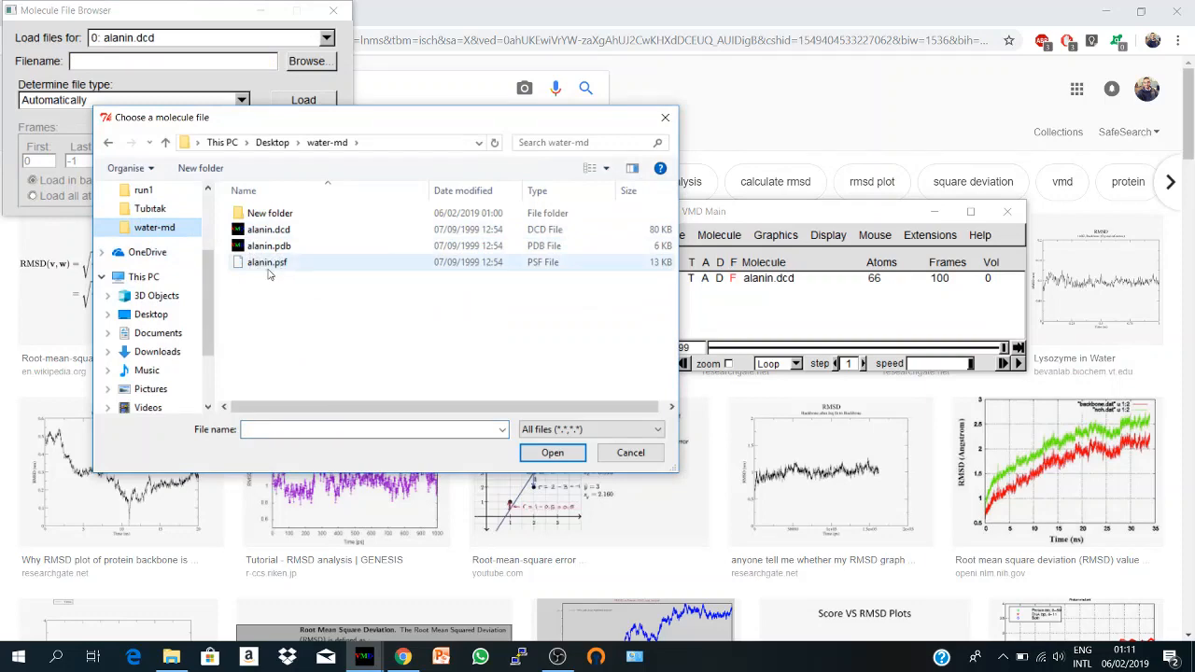
double_click(267, 262)
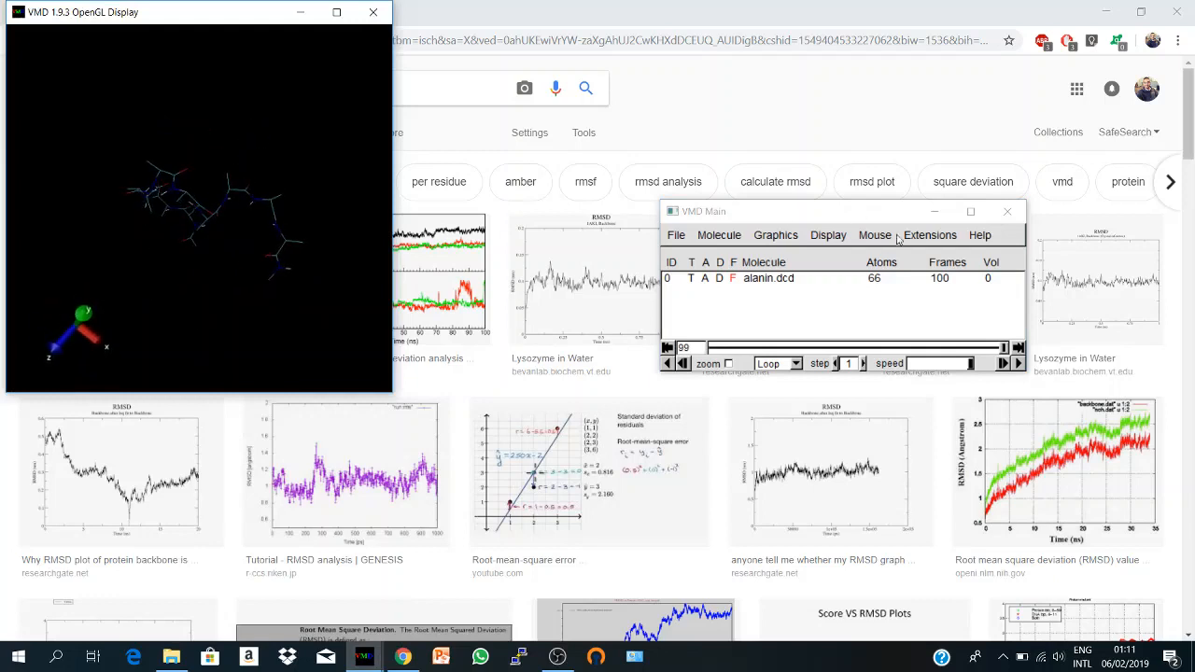
Step: Launch the RMSD Trajectory Tool from the Analysis extensions
click(930, 235)
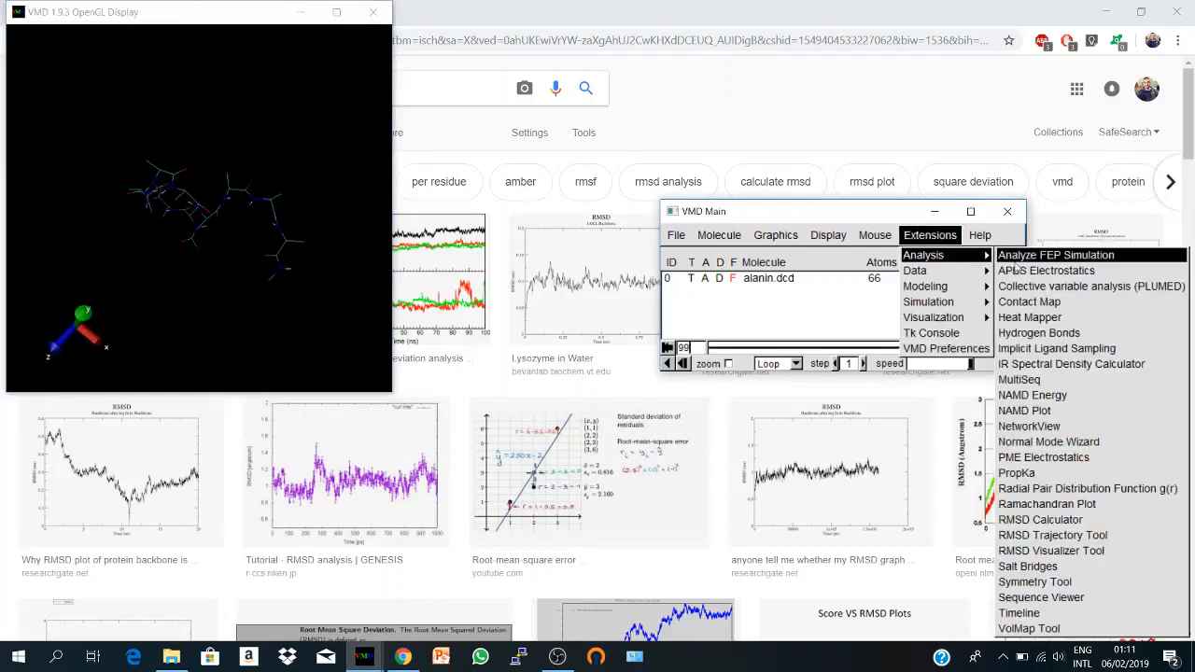
mouse_move(1054, 534)
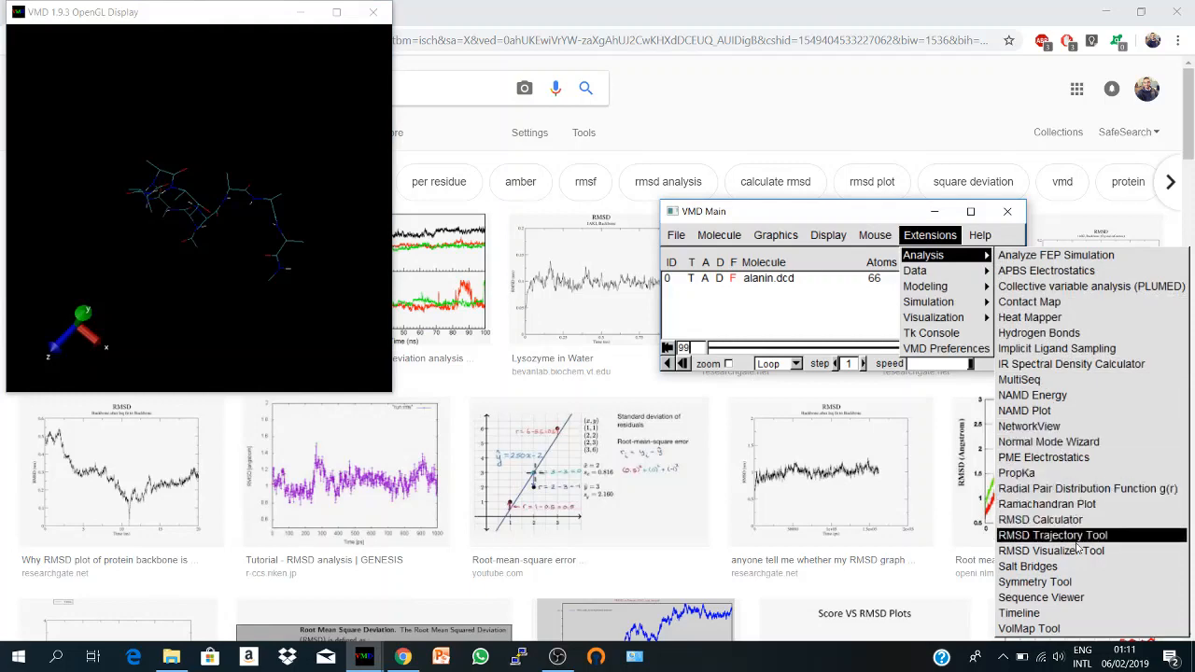
click(1054, 534)
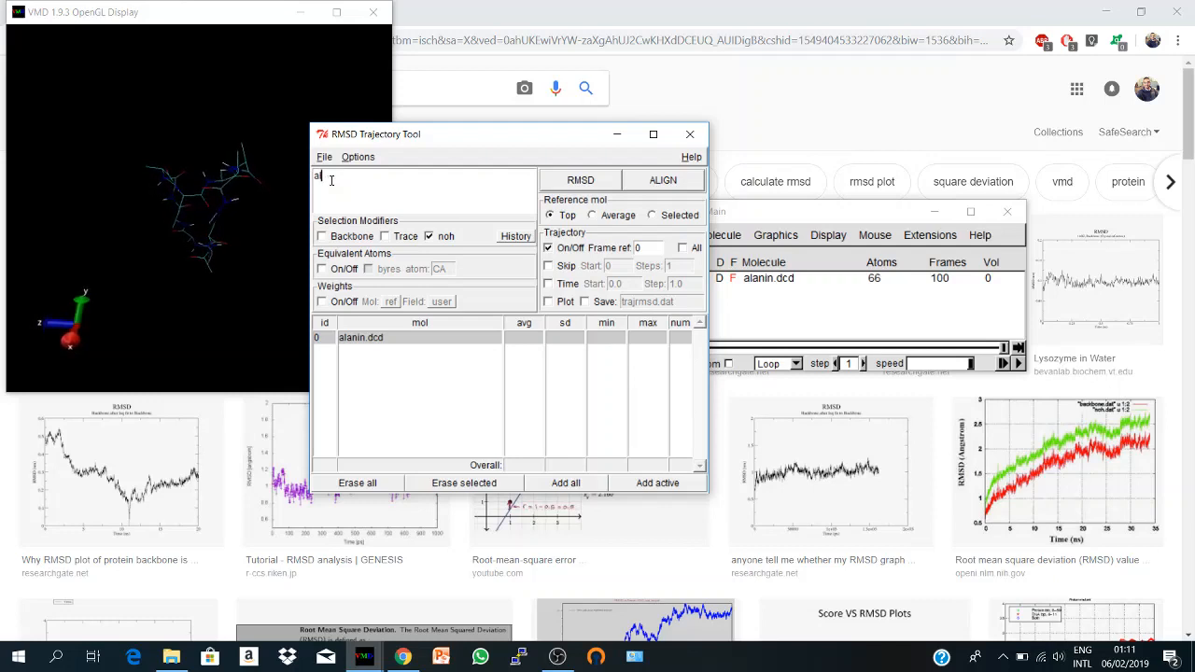
Step: Enter the selection protein (after trying residue 100 to 150) restricted to backbone atoms
text(rot)
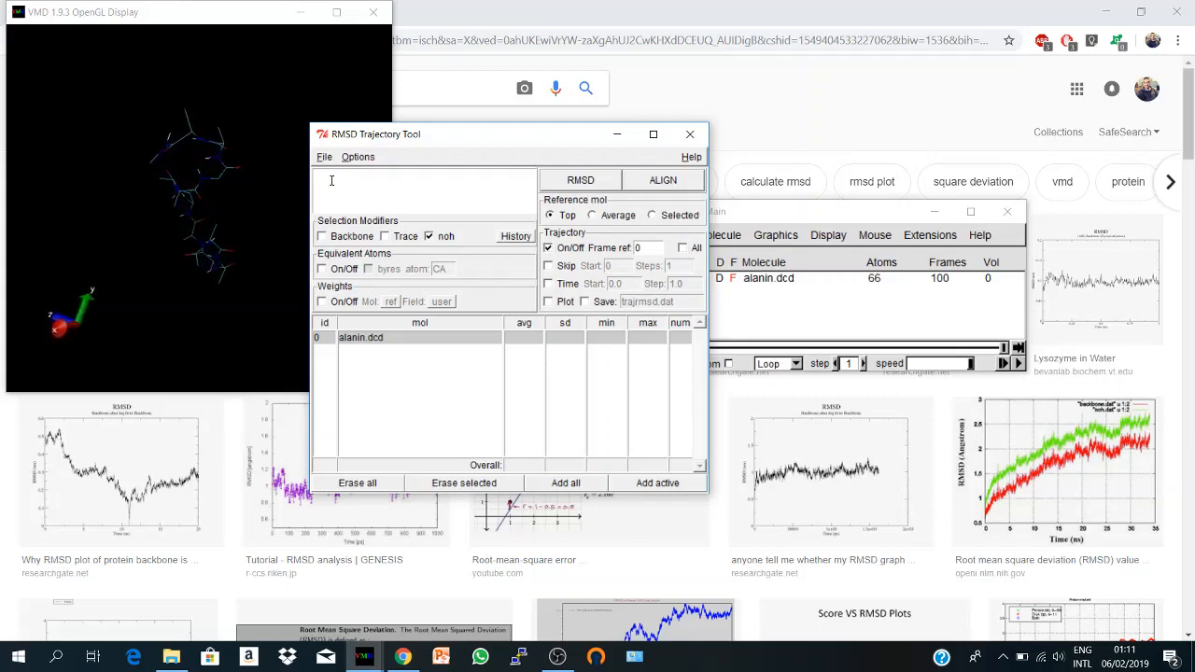
text(resid)
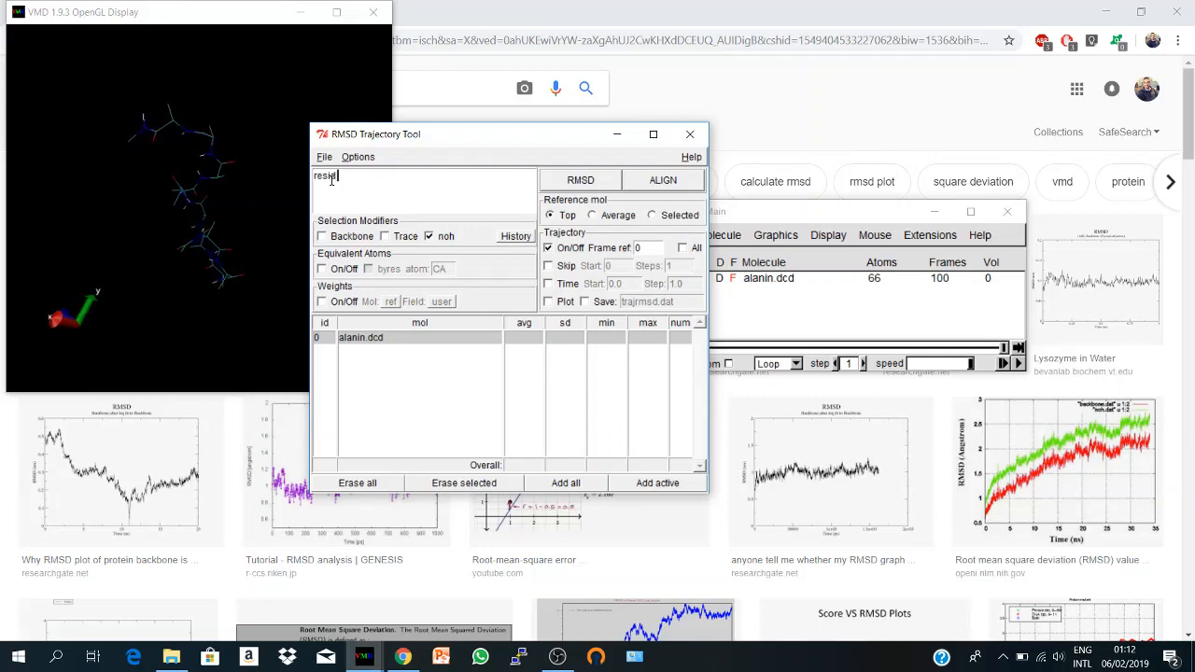
text(100 to)
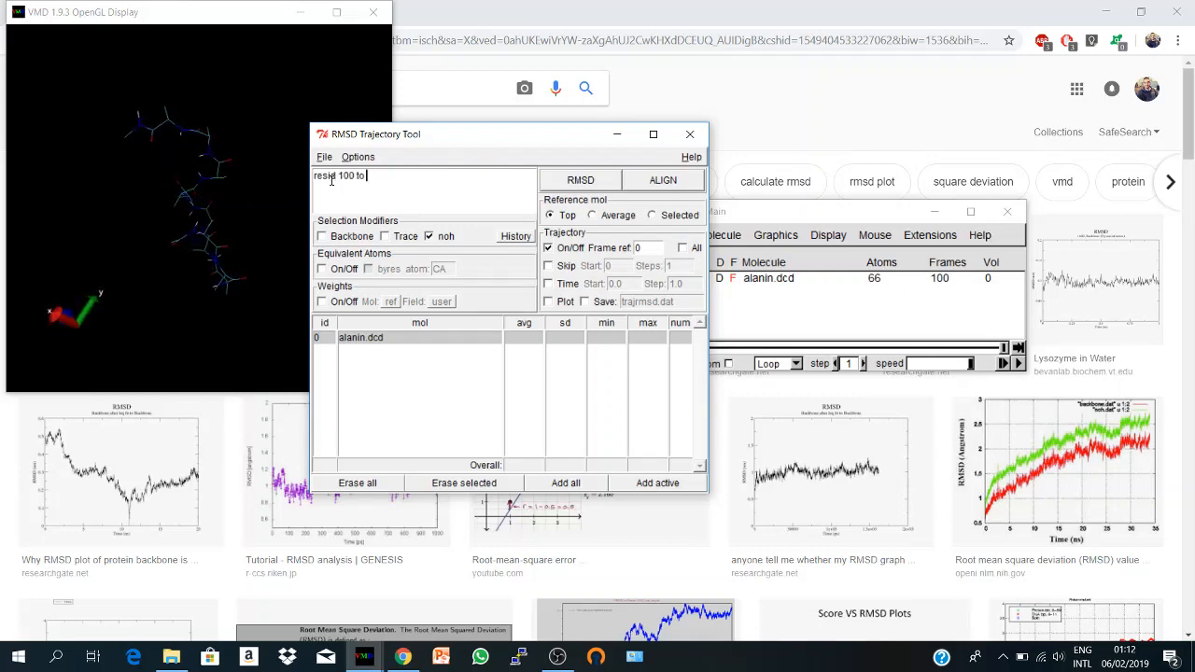
text(150)
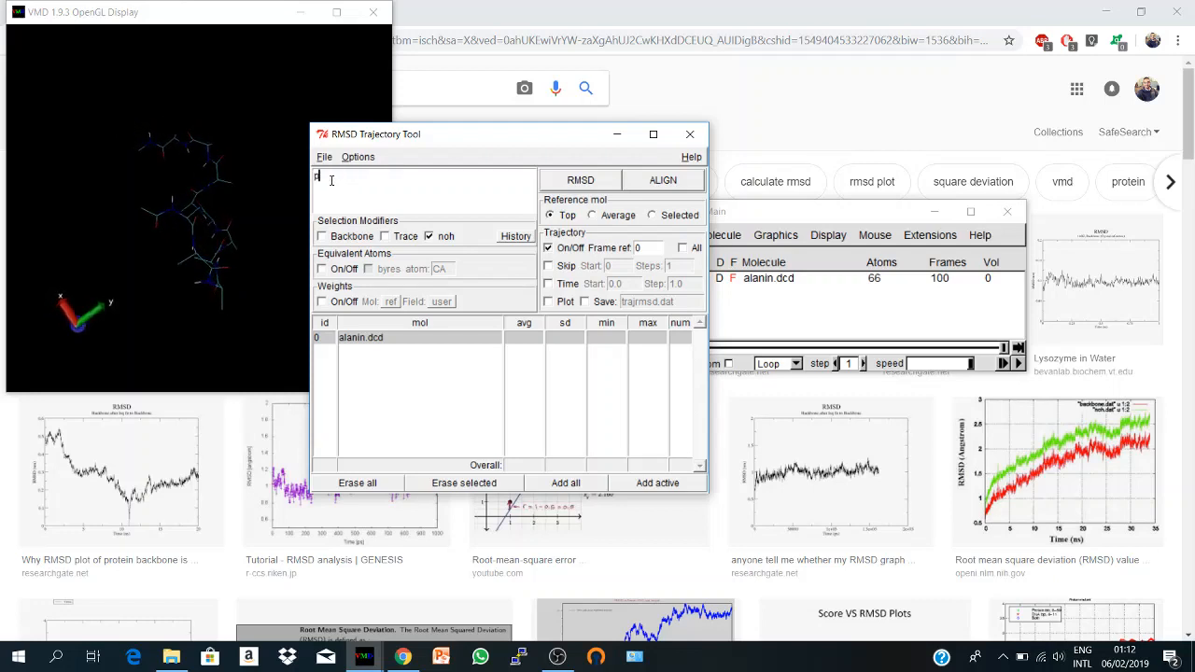
text(protein)
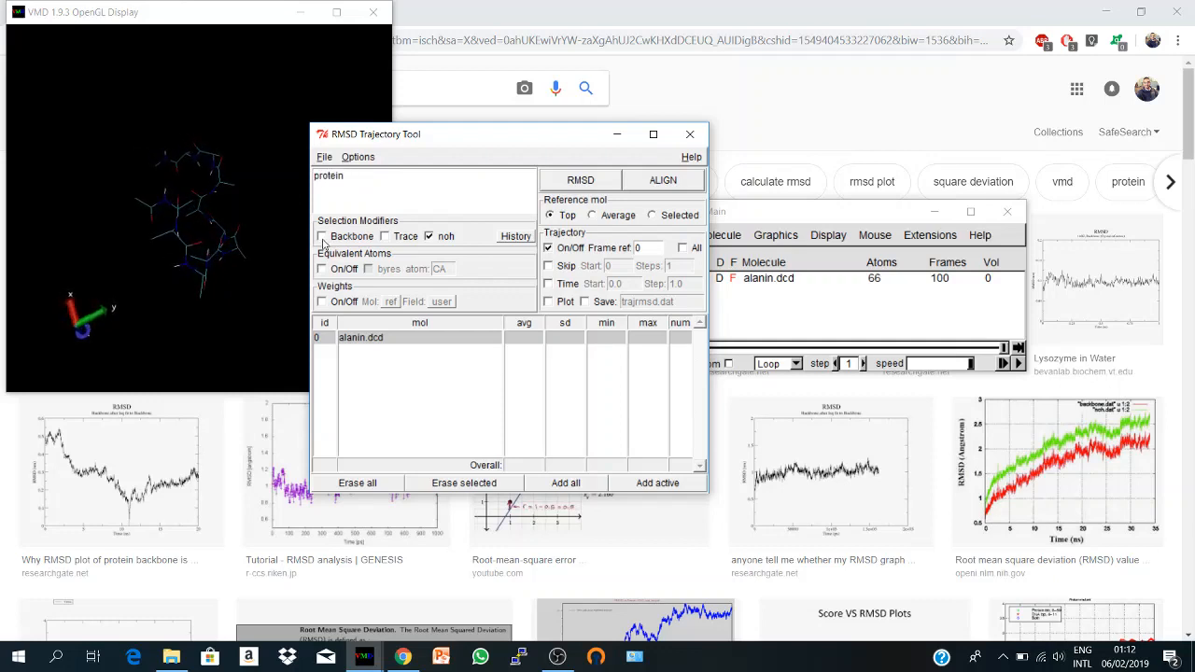
click(321, 235)
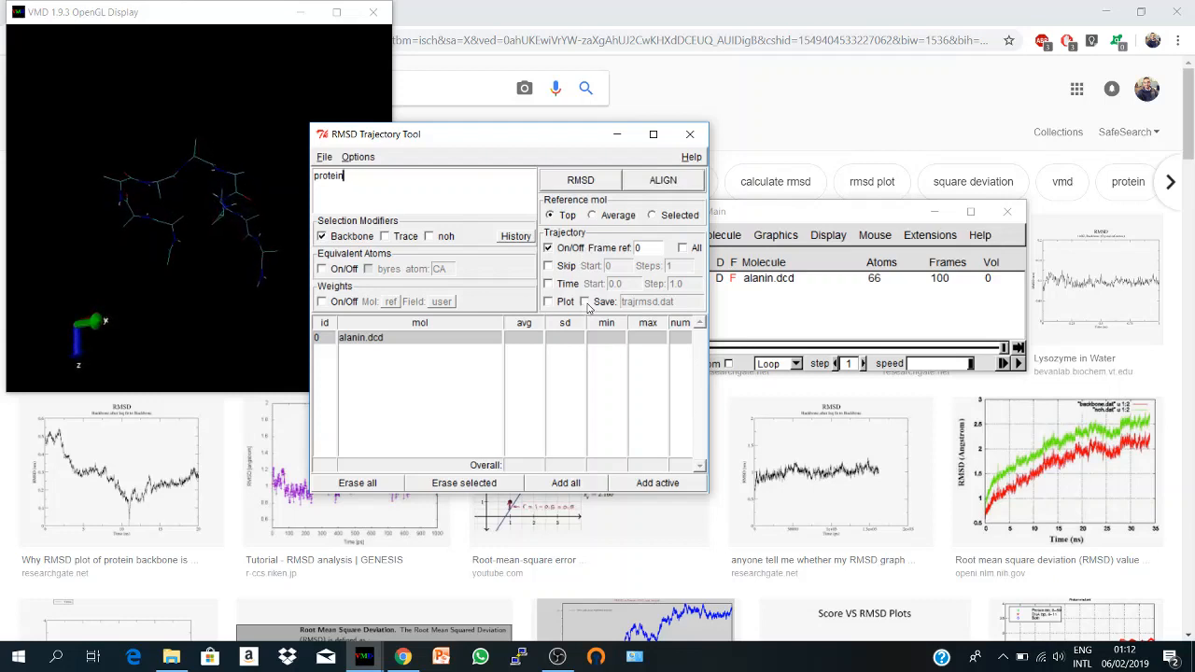
Step: Enable plotting of the RMSD results, with saving to trajrmsd.dat
click(582, 302)
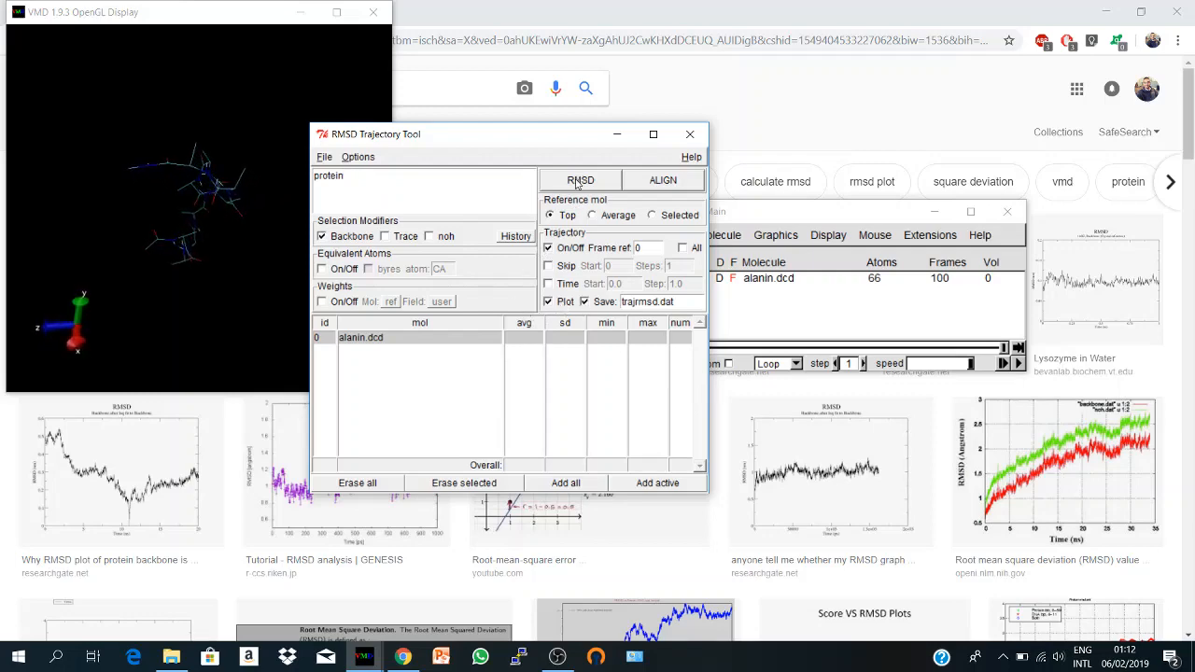
Step: Compute backbone RMSD over all frames, giving an RMSD vs frame plot rising to about 3.5 Å
click(579, 180)
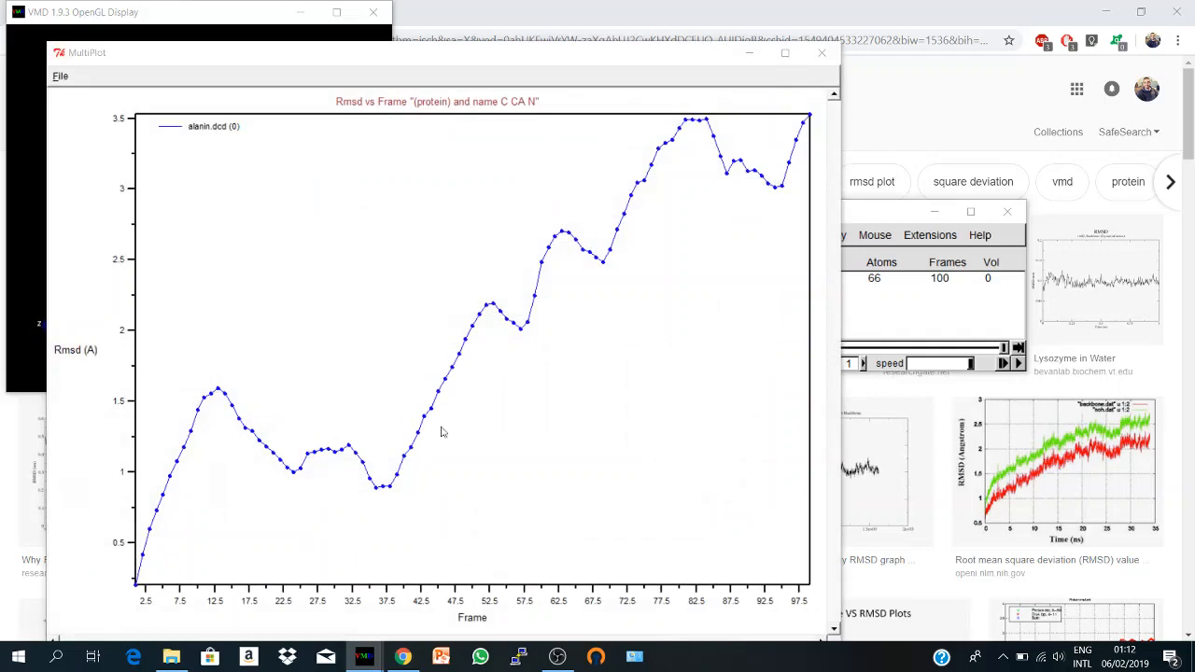
mouse_move(713, 183)
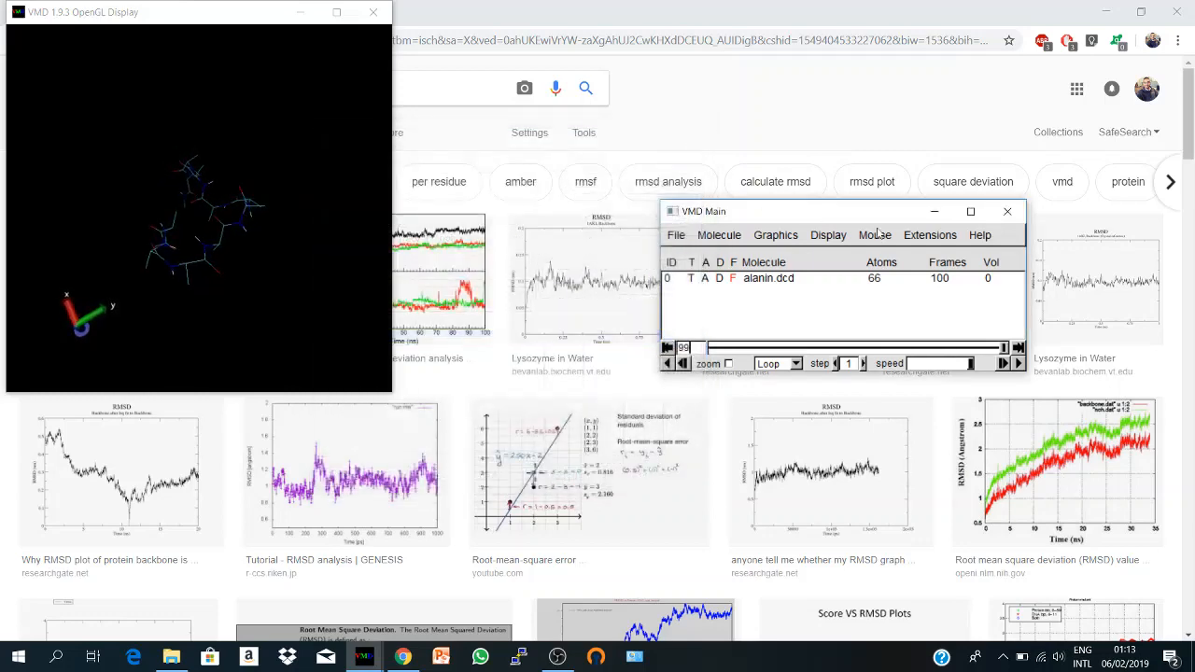
Step: Run pwd in the Tk Console and show the VMD folder containing trajrmsd.dat in File Explorer
click(930, 236)
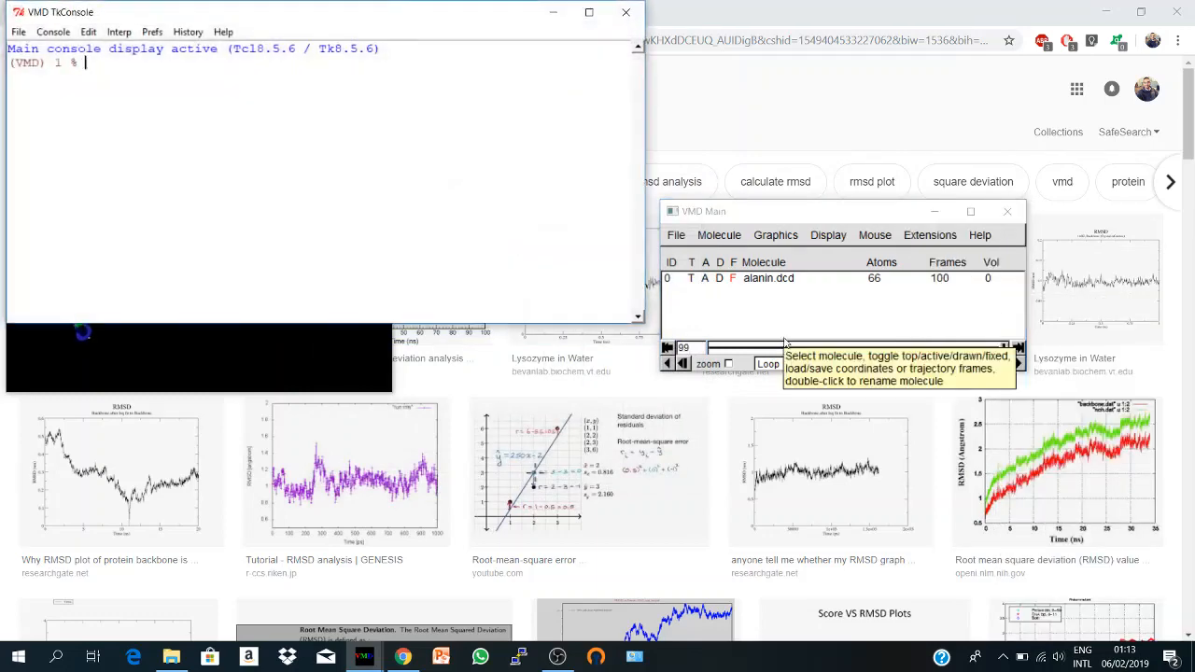
text(pwd)
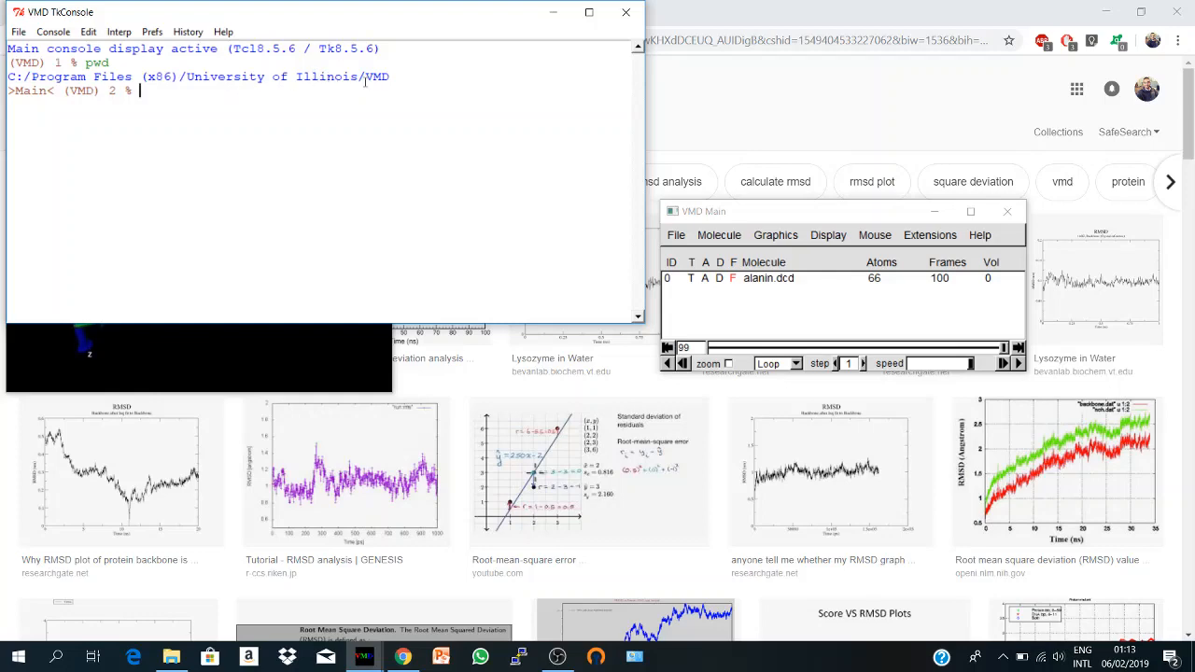
click(169, 655)
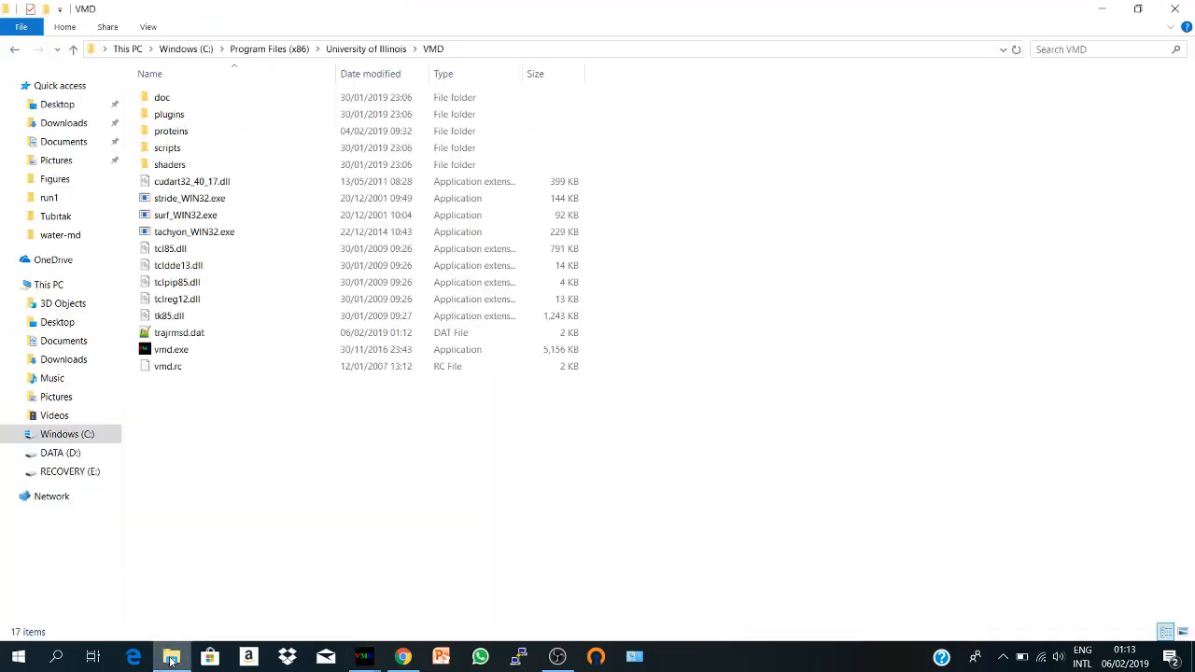